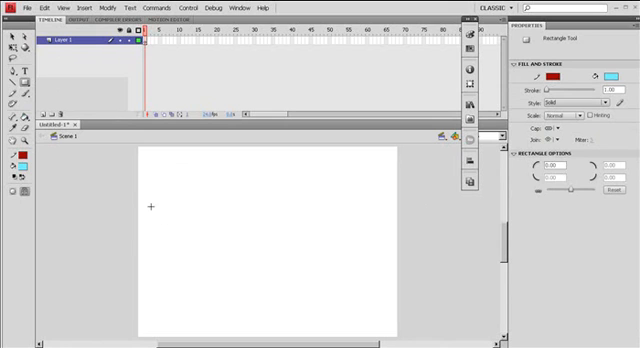
Step: Draw a light-blue, red-outlined rectangle on the stage at frame 1 and select it
drag(150, 208, 220, 270)
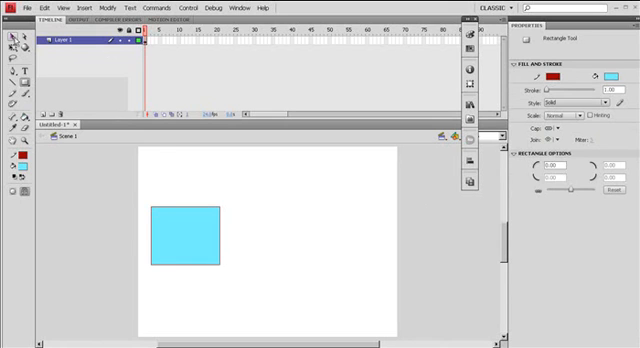
click(173, 238)
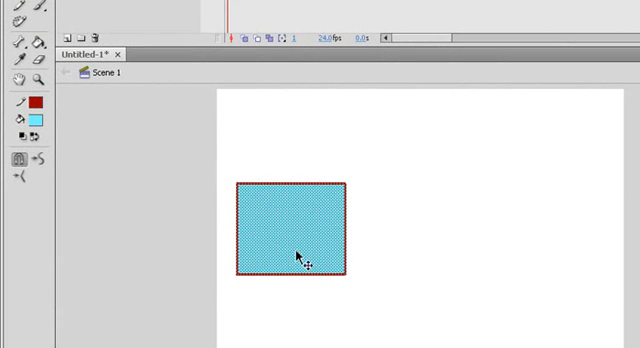
mouse_move(307, 247)
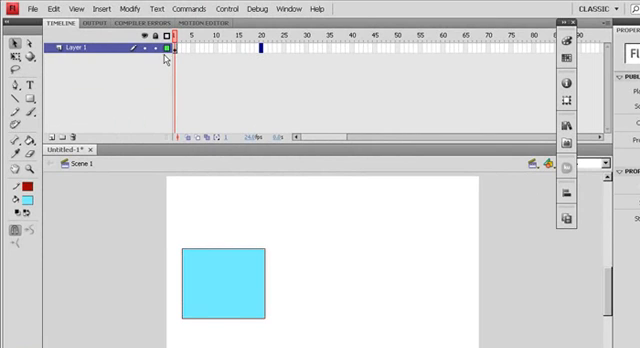
mouse_move(235, 281)
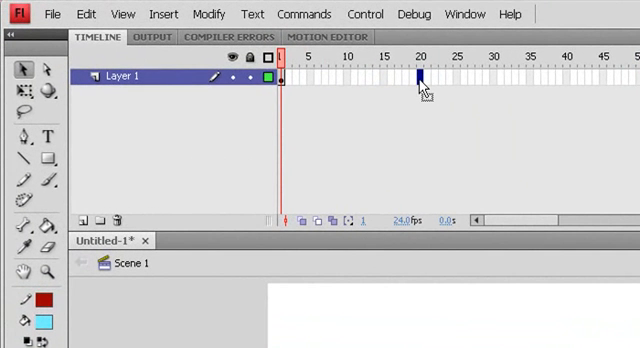
Step: Insert a blank keyframe at frame 20 of Layer 1 from the frame context menu
right_click(420, 80)
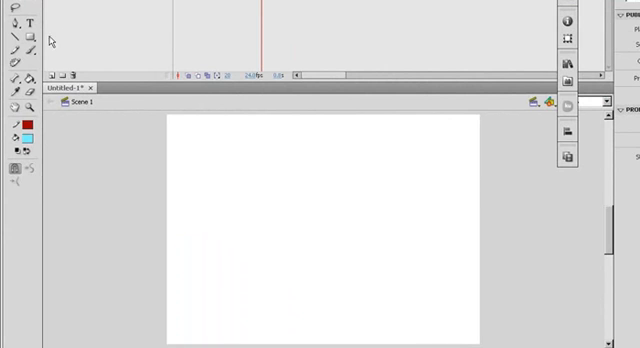
Step: Switch to the Oval Tool and draw a light-blue, red-outlined circle at frame 20
click(9, 35)
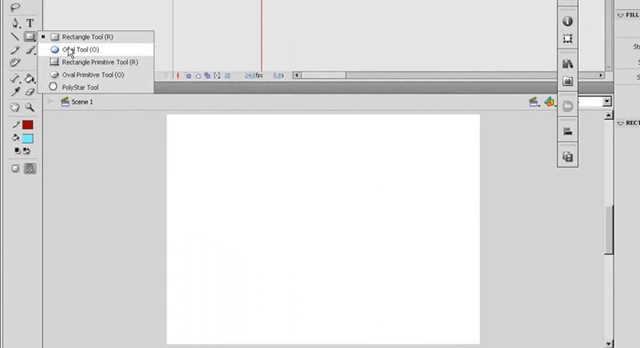
click(67, 48)
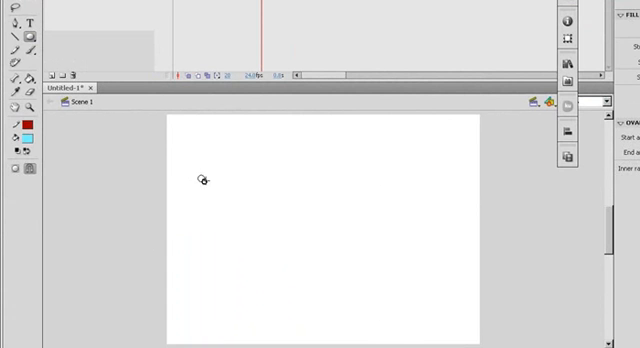
drag(198, 168, 277, 225)
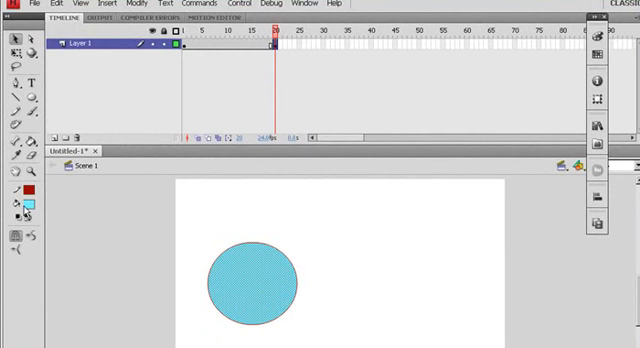
Step: Give the frame-20 circle a green fill, then select frame 10 between the keyframes
click(34, 204)
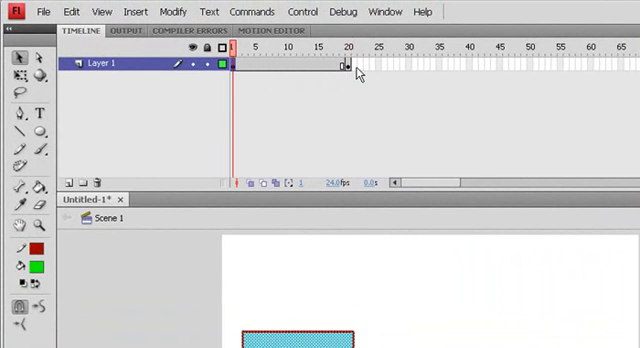
click(347, 48)
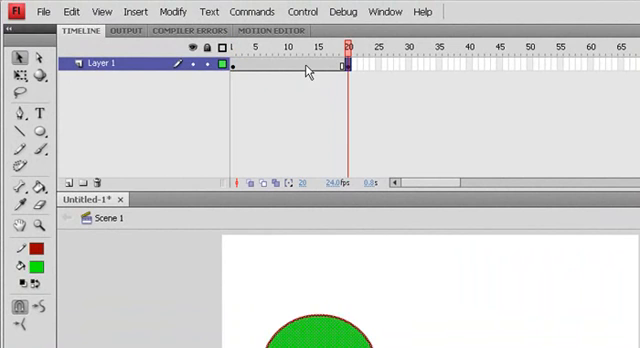
click(288, 52)
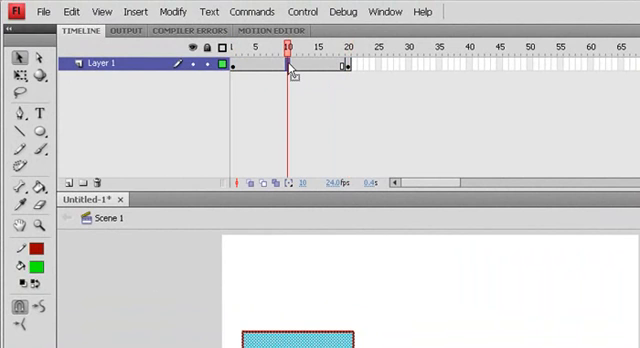
Step: Create a shape tween from frame 10's context menu and check frame 20
right_click(287, 71)
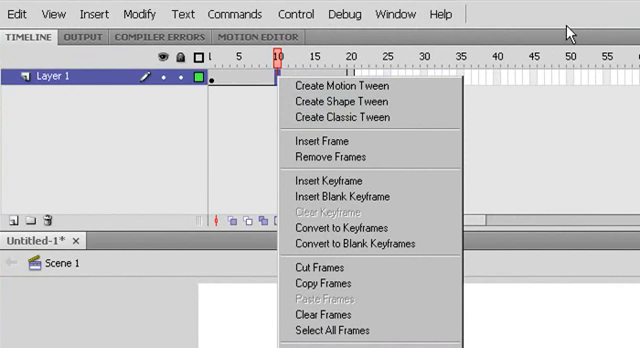
click(322, 138)
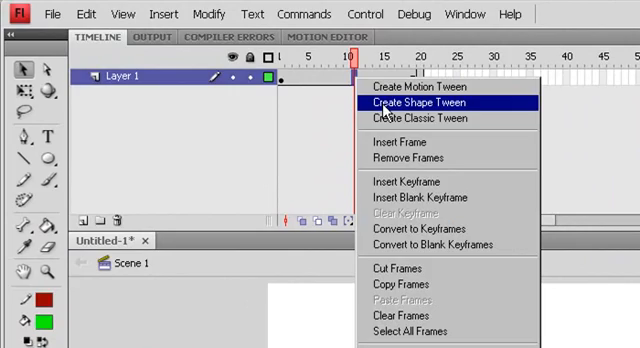
click(415, 103)
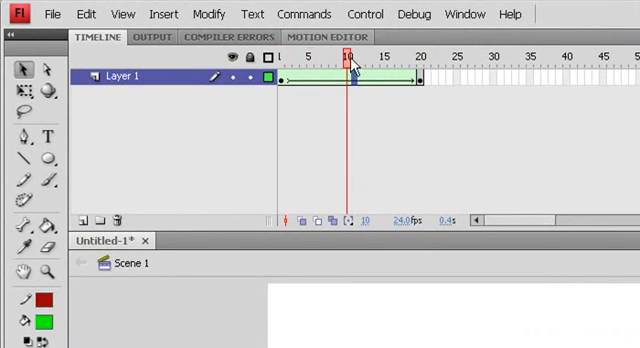
click(420, 52)
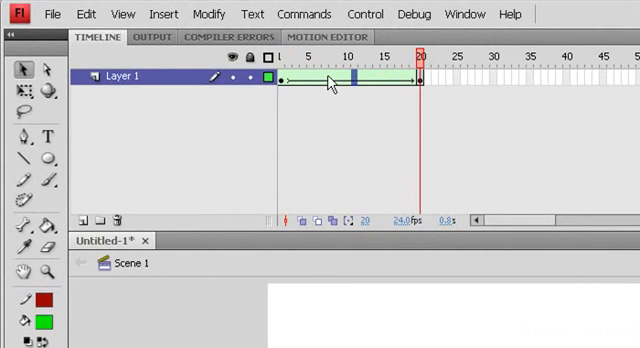